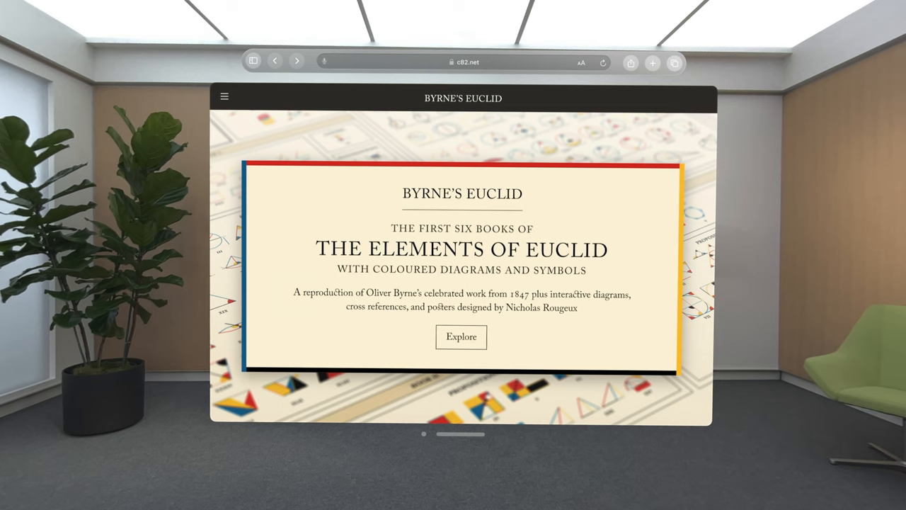
Step: Use Explore on the Byrne's Euclid landing page to reach the Books I–VI listing
left_click(462, 336)
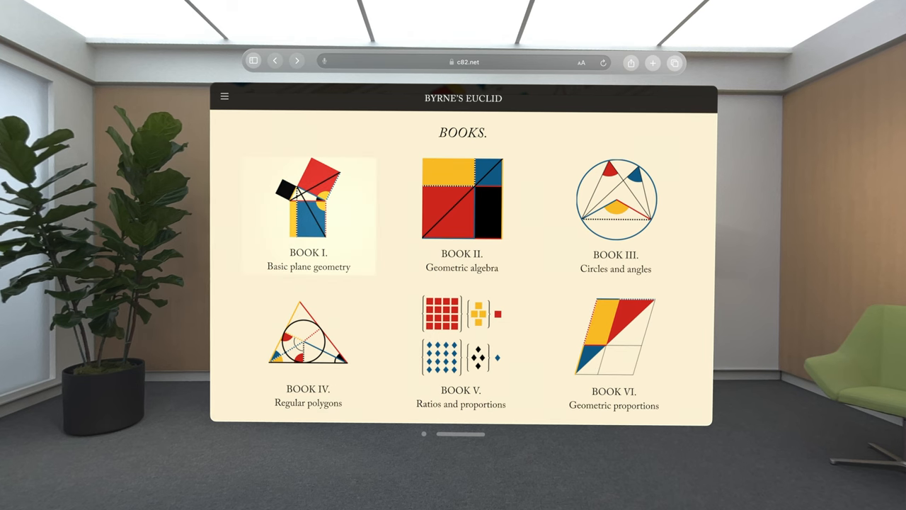
mouse_move(462, 212)
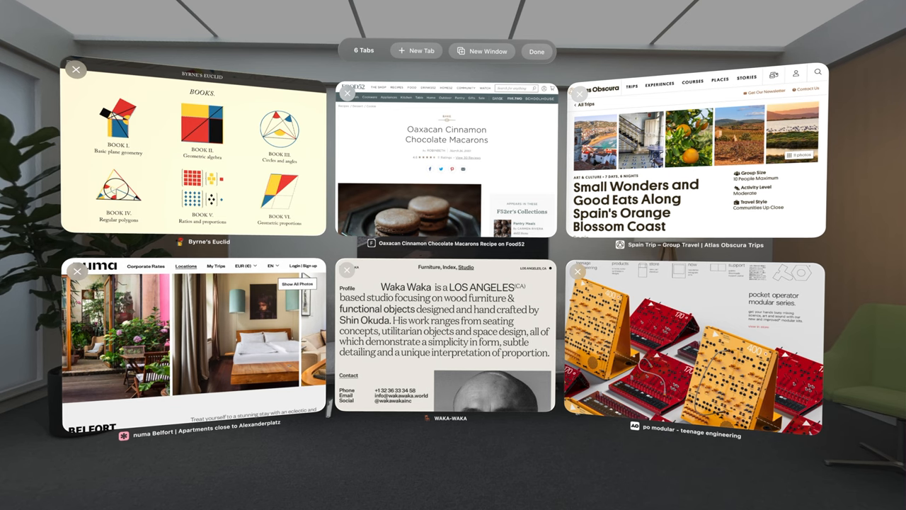
Step: Show Safari's tab overview with all six open tabs side by side
left_click(445, 339)
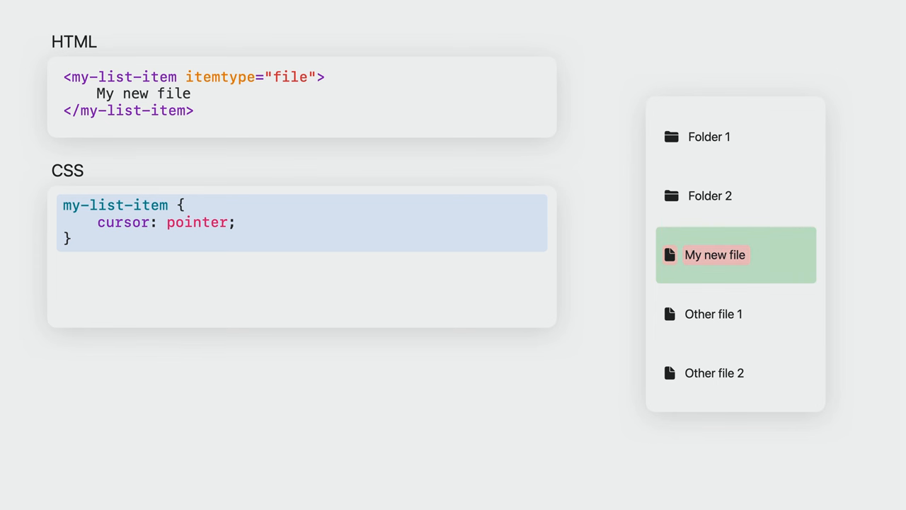
Step: Add the rule 'my-list-item * { pointer-events: none; }' below the cursor rule
type("my-list-item * {")
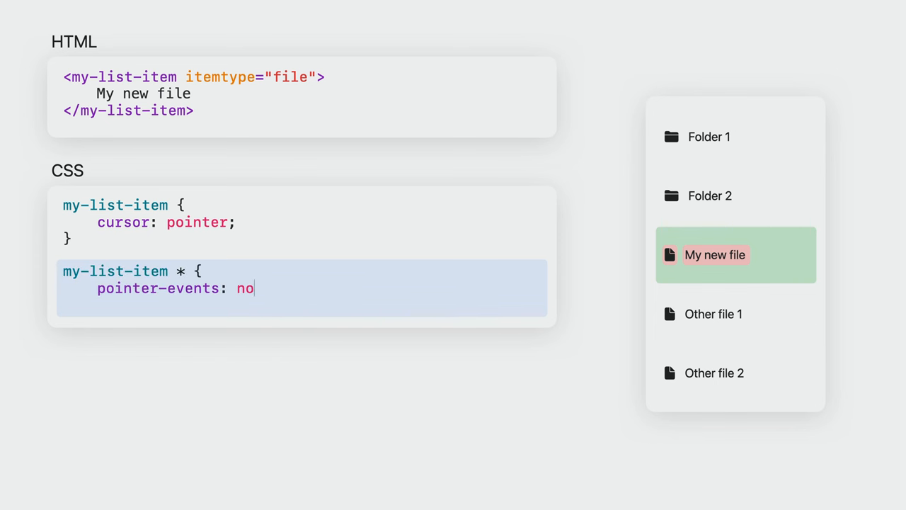
type("ne;")
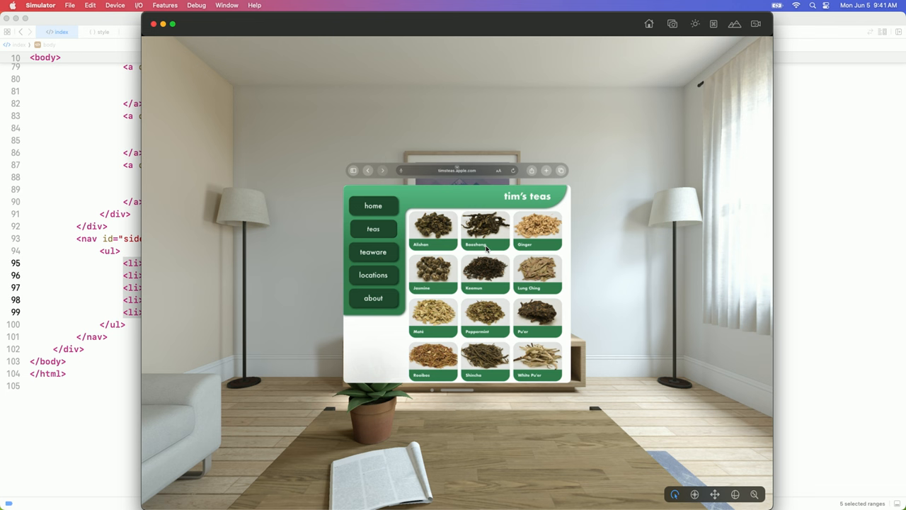
mouse_move(433, 227)
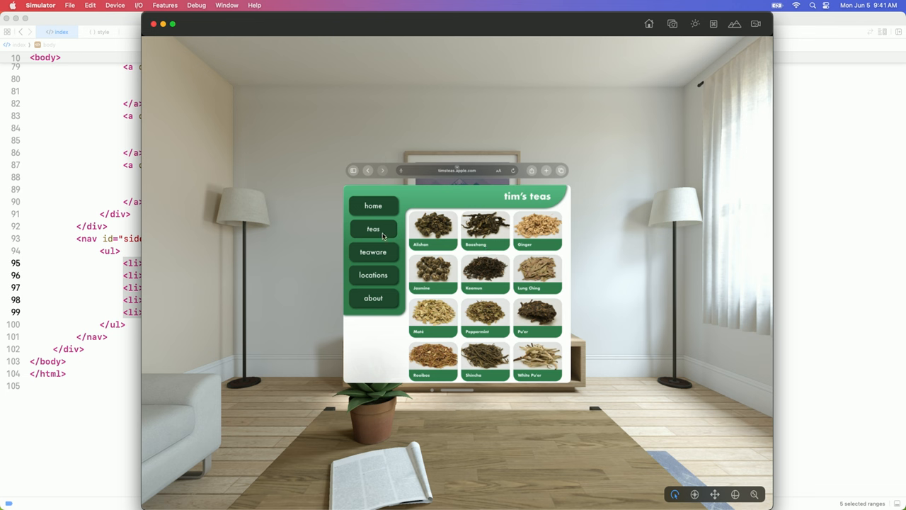
mouse_move(382, 246)
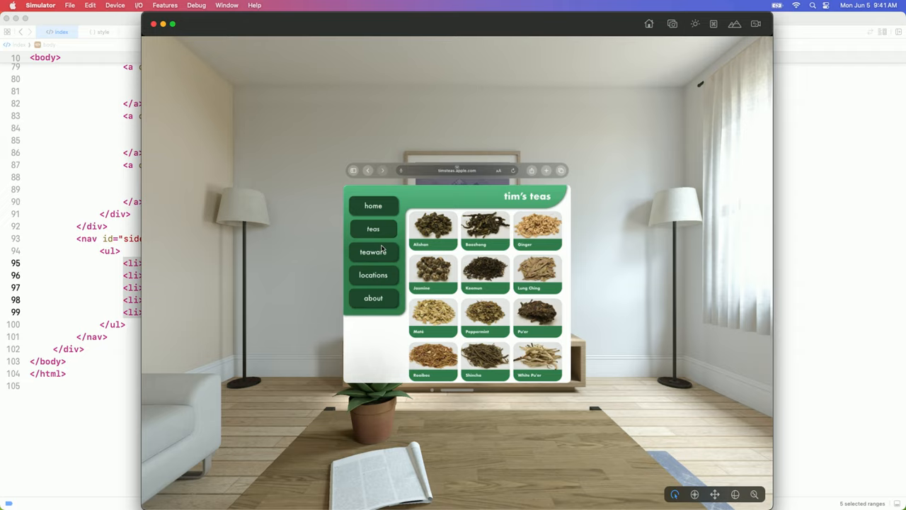
mouse_move(378, 274)
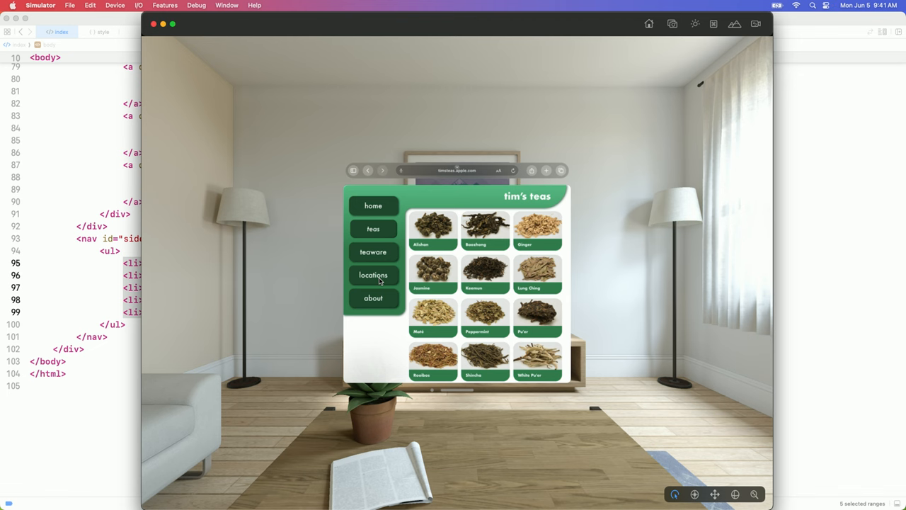
mouse_move(278, 234)
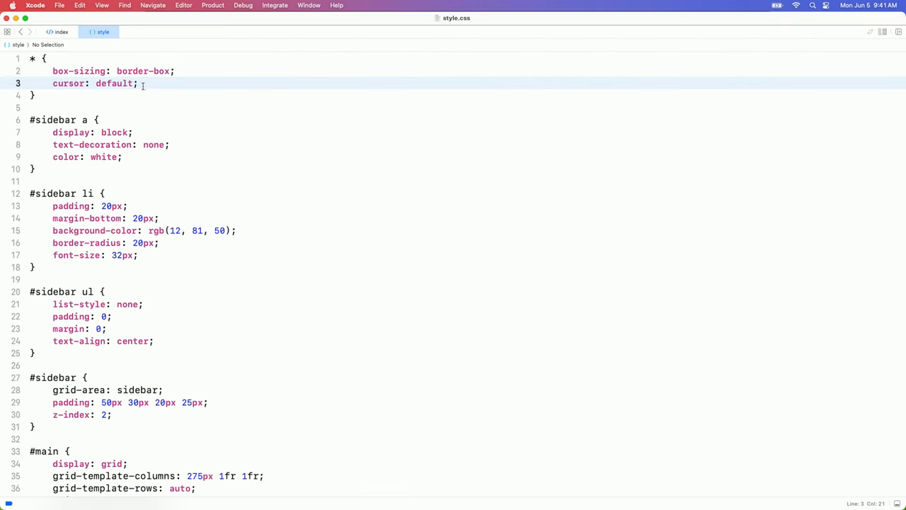
Step: Bring the site's style.css stylesheet back up in Xcode after checking the sidebar highlights
triple_click(113, 82)
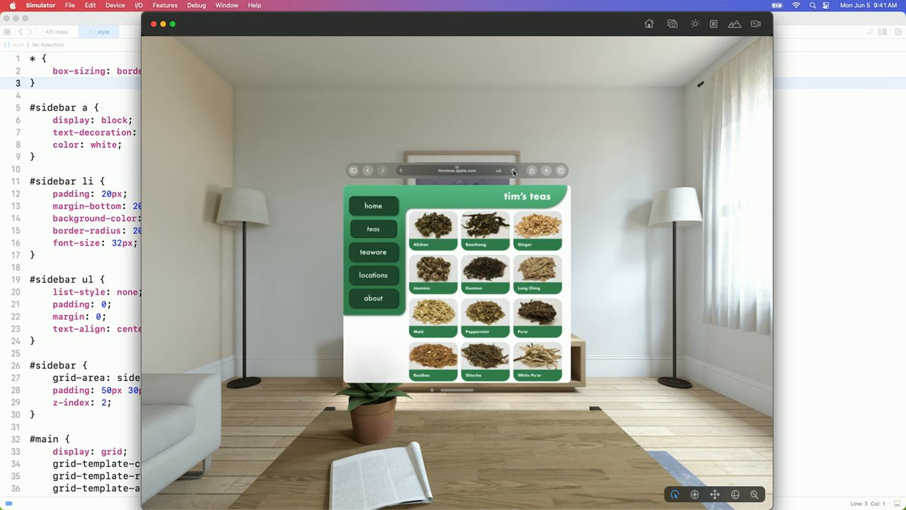
mouse_move(428, 193)
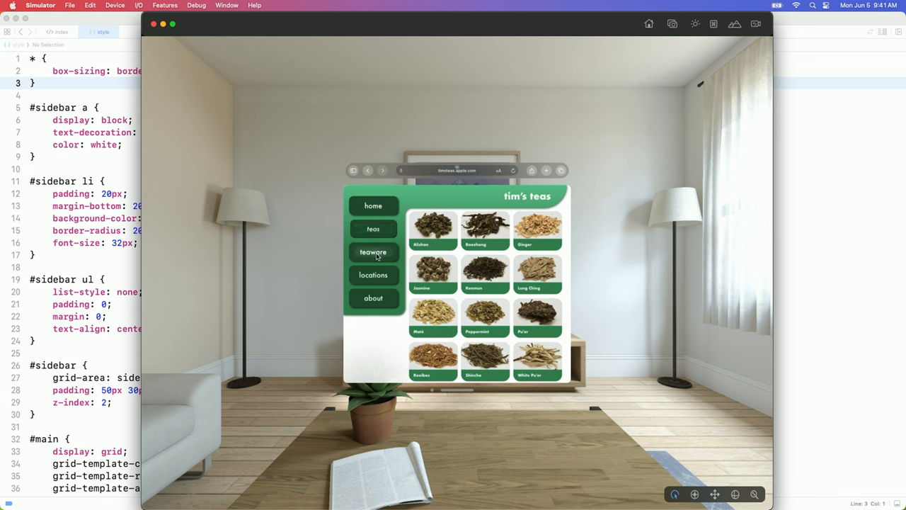
mouse_move(374, 275)
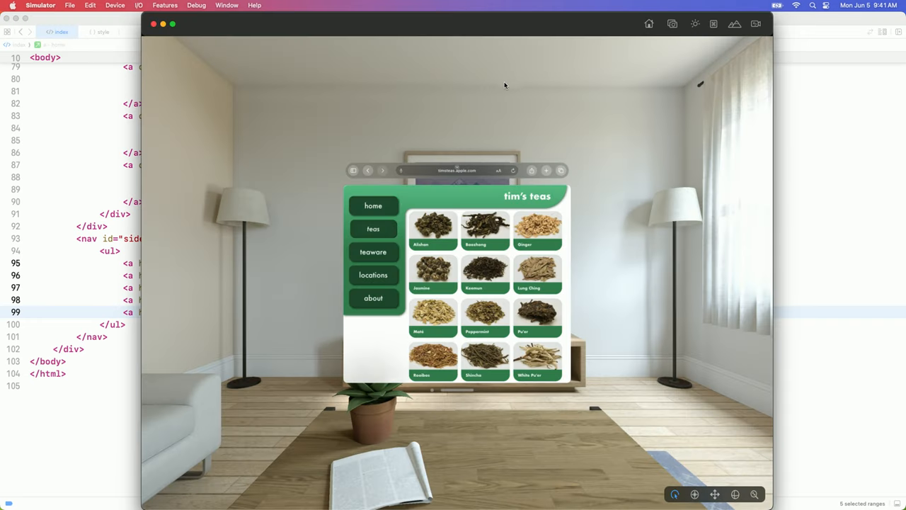
mouse_move(512, 173)
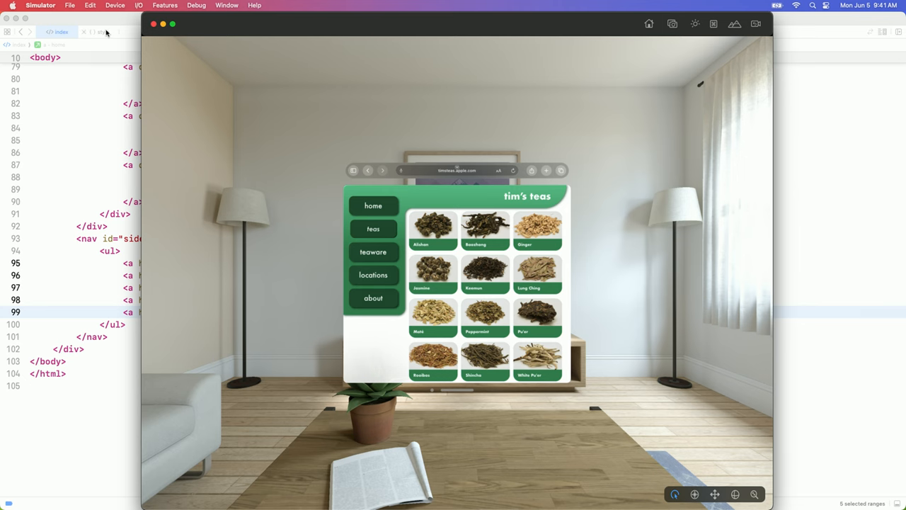
Step: Add 'border-radius: 20px;' after 'color: white;' in the #sidebar a rule of style.css
left_click(102, 31)
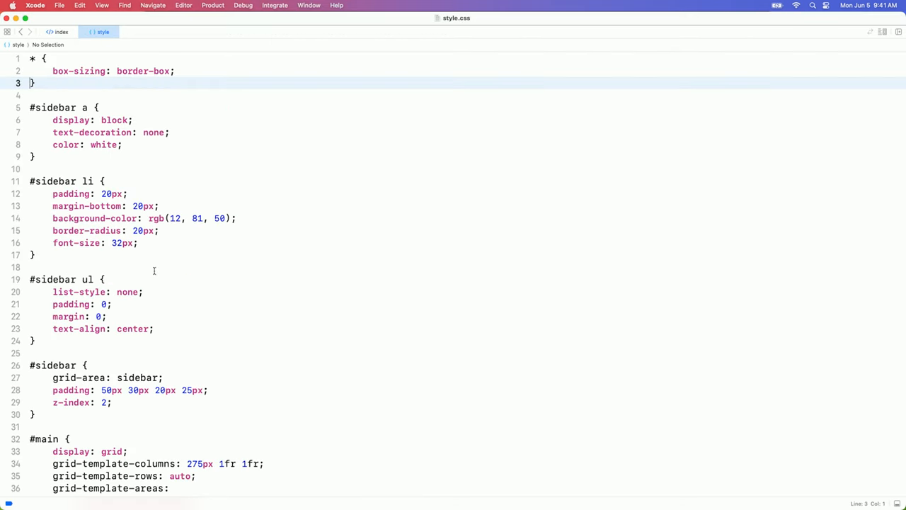
left_click(124, 144)
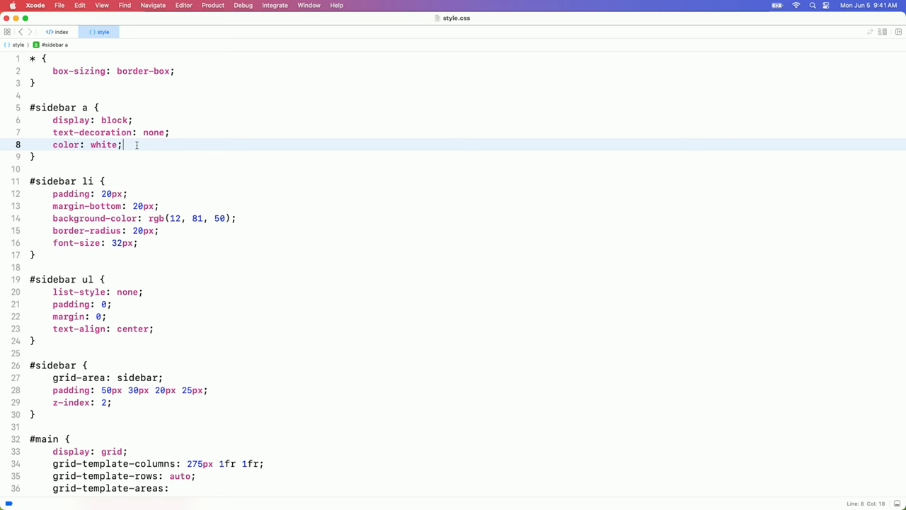
type("border-radius: 20px;")
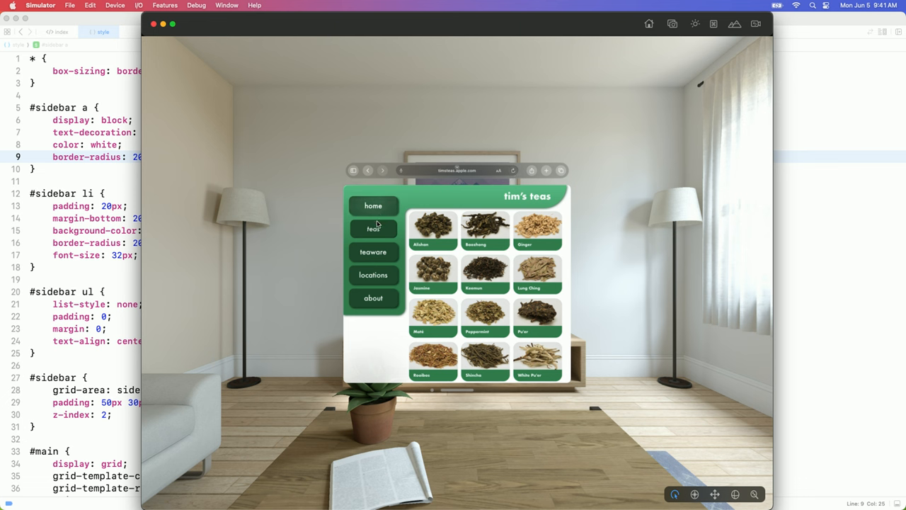
mouse_move(374, 252)
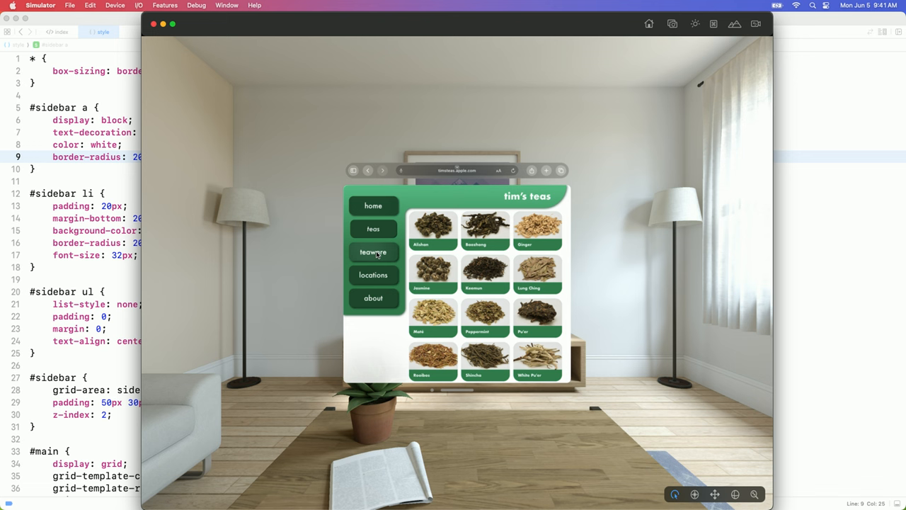
left_click(374, 252)
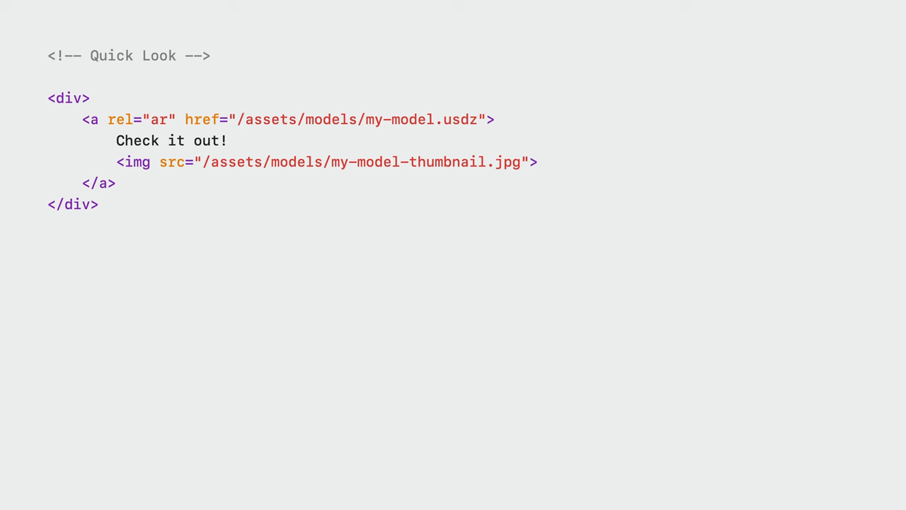
Step: Select the my-model.usdz file name in the Quick Look link markup
double_click(422, 119)
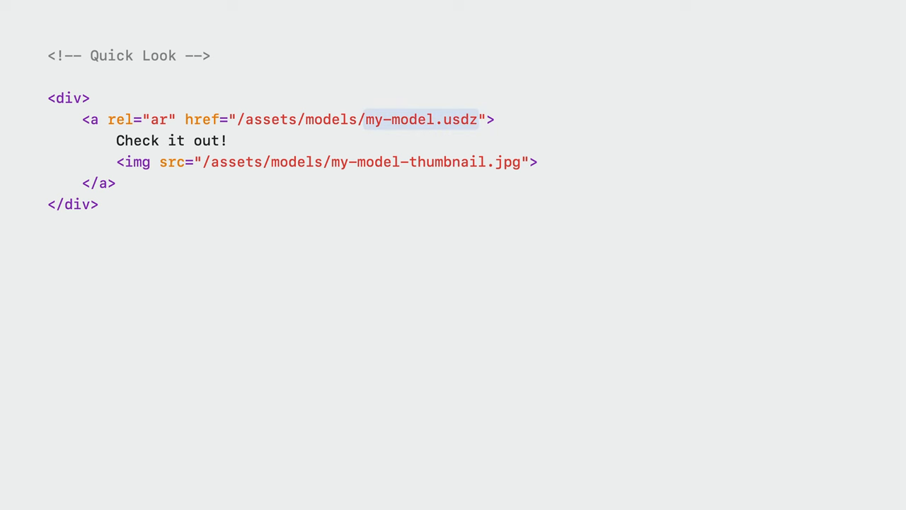